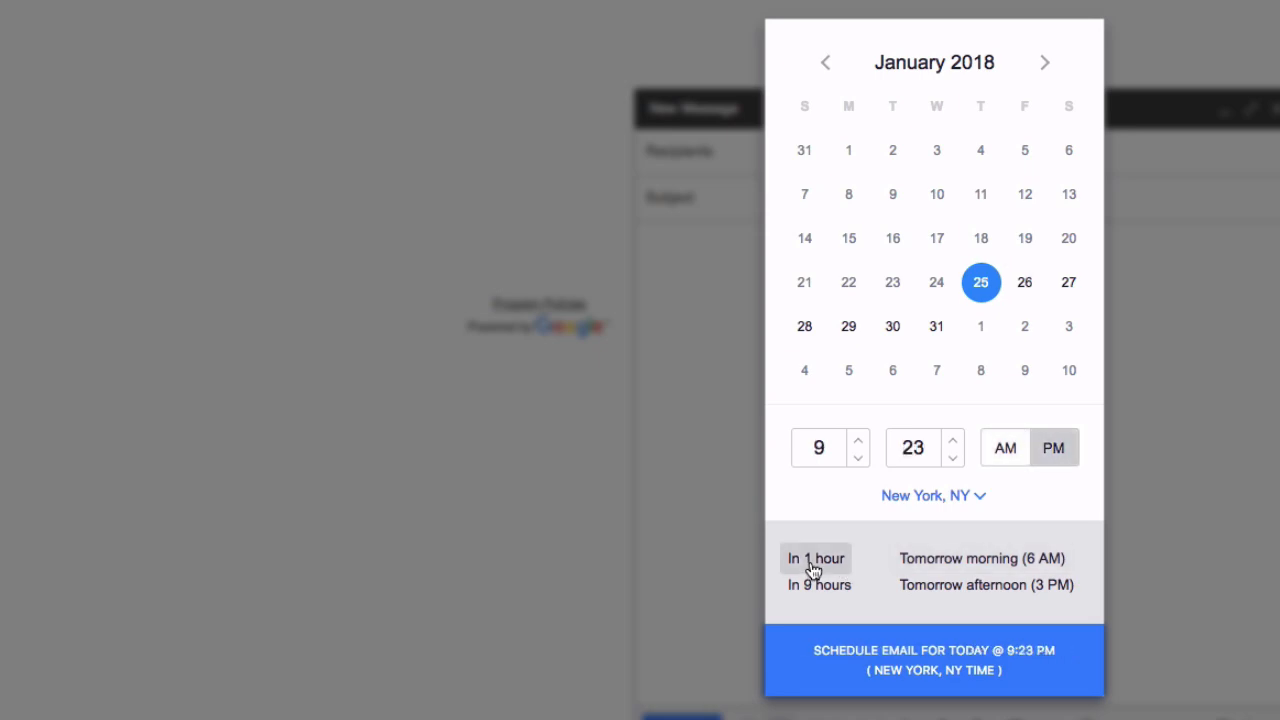
Step: Browse the MailTag landing page before moving to the Gmail compose window
{"action": "left_click", "coordinate": [1004, 448]}
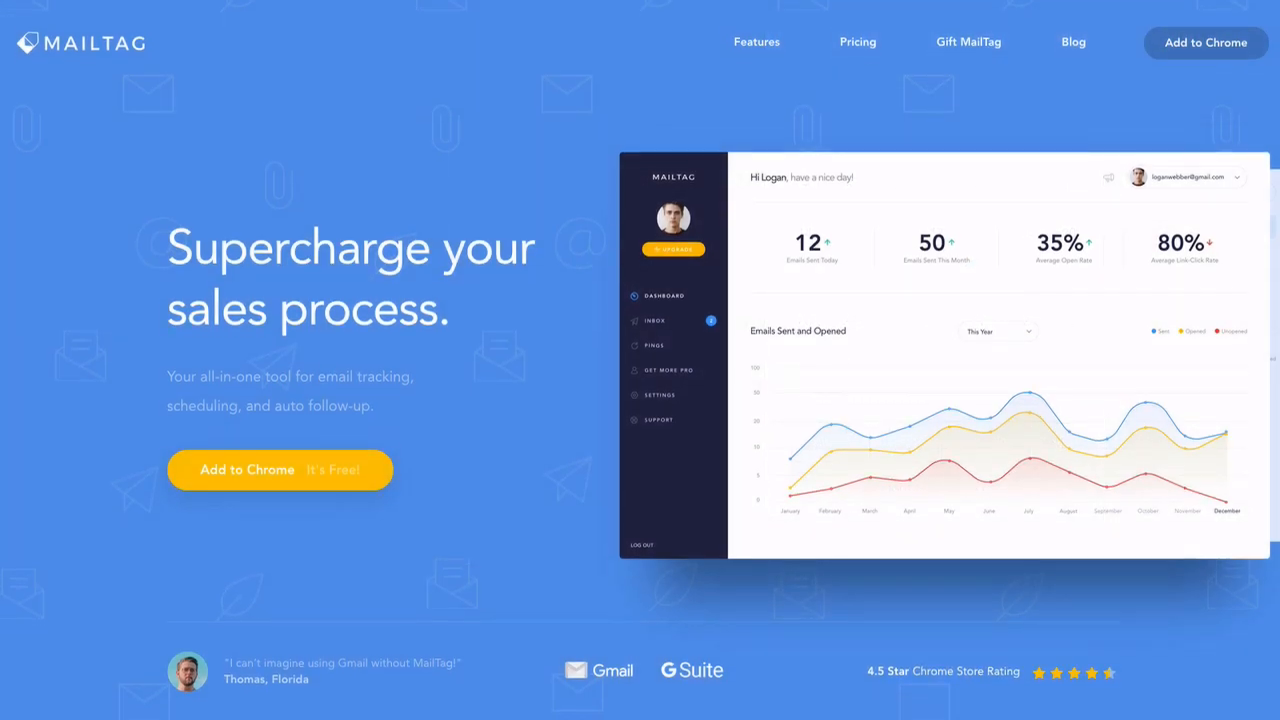
{"action": "scroll", "scroll_direction": "down", "scroll_amount": 3}
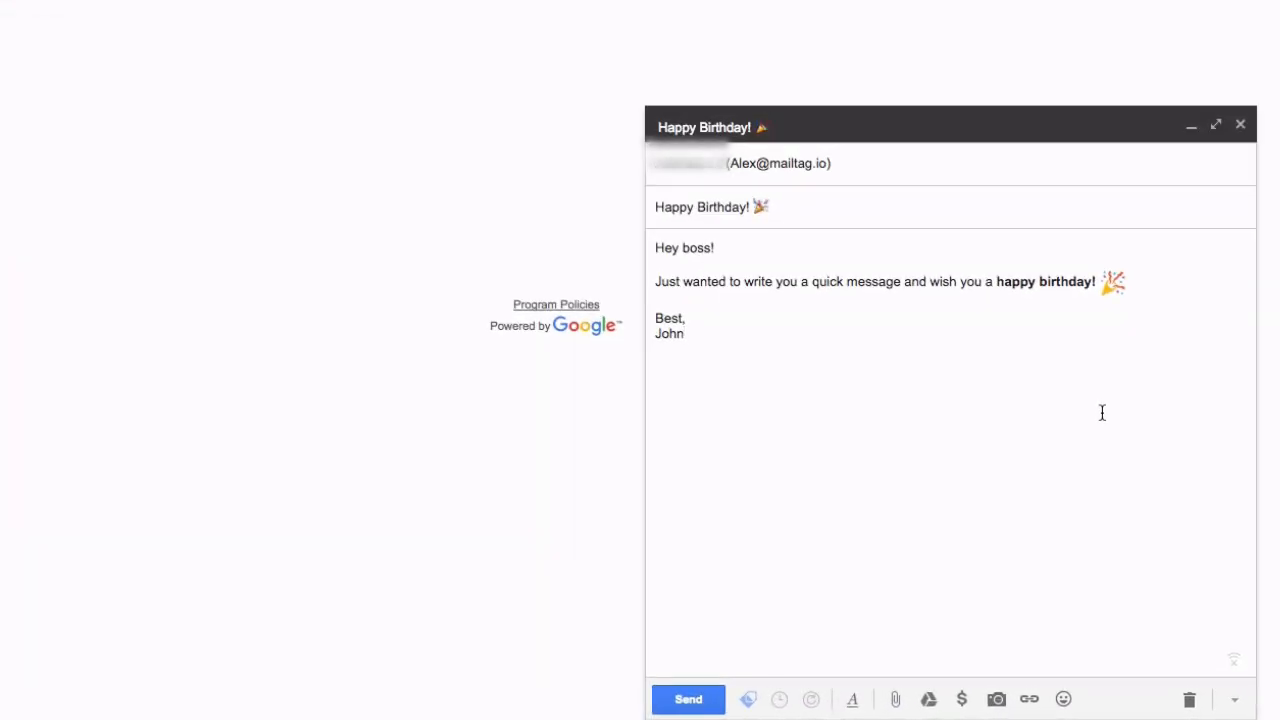
Step: Bring up MailTag's Schedule Email calendar from the compose toolbar clock icon
{"action": "left_click", "coordinate": [780, 700]}
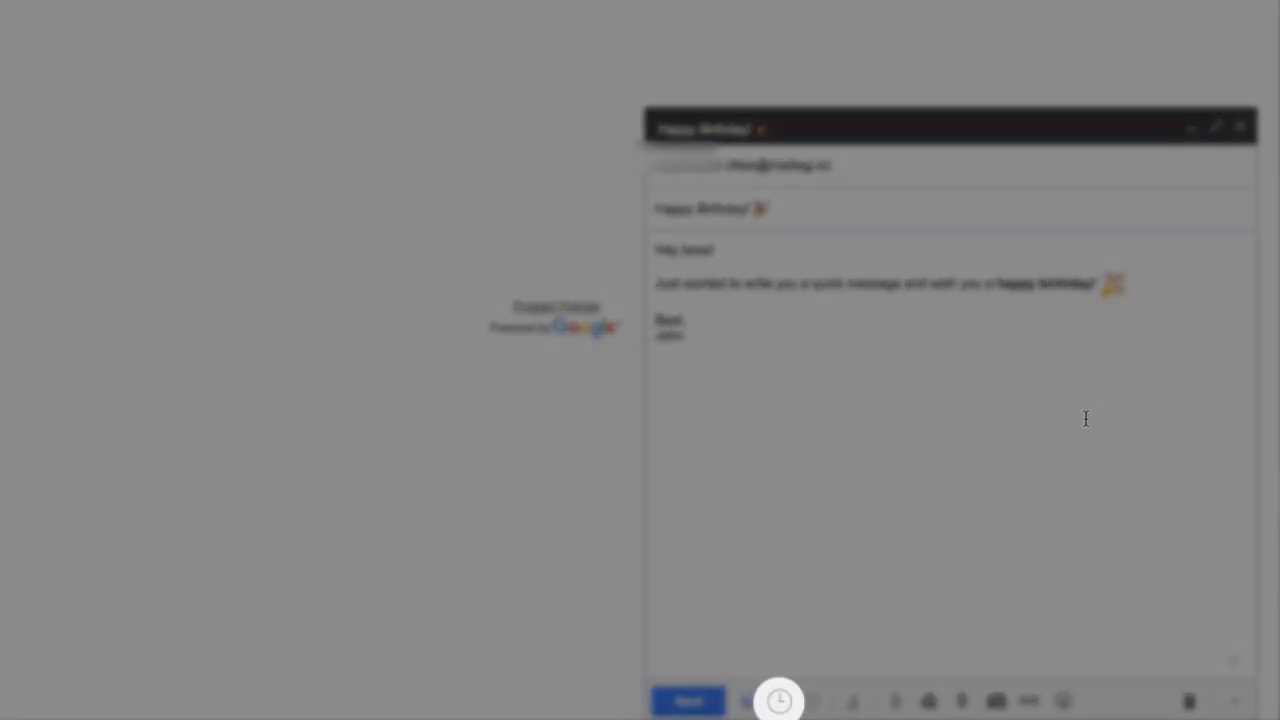
{"action": "mouse_move", "coordinate": [780, 700]}
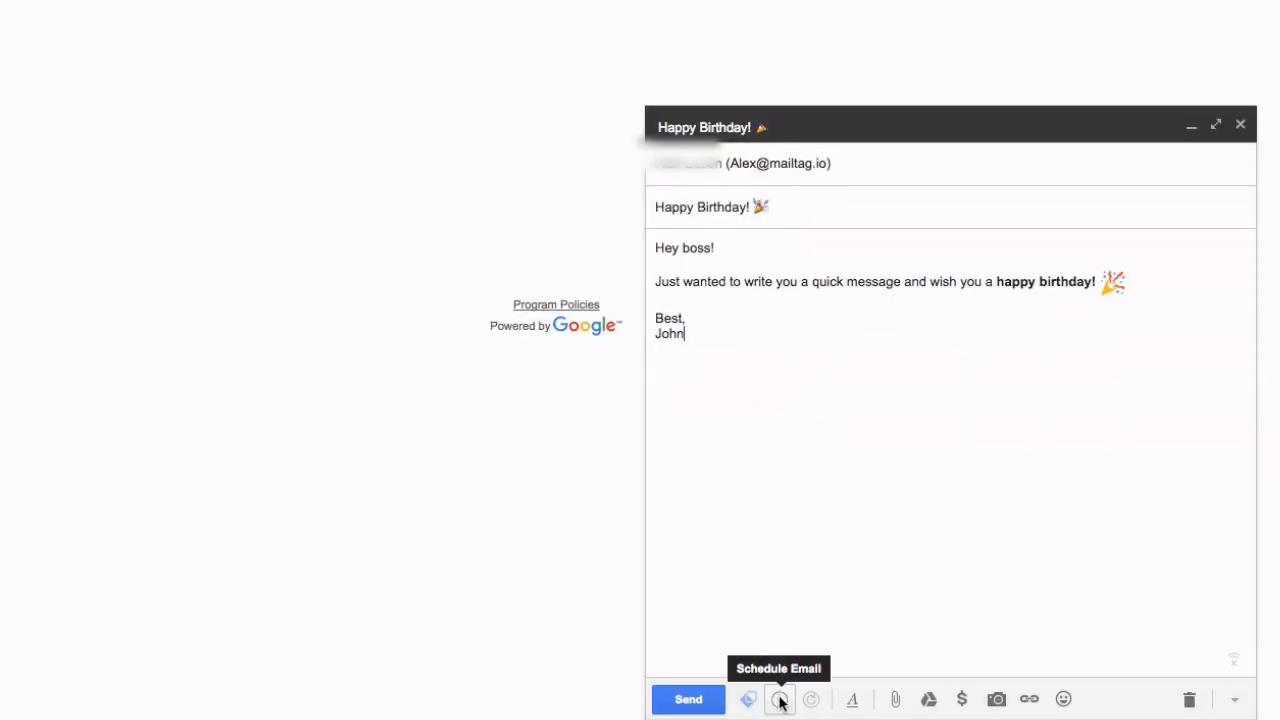
{"action": "left_click", "coordinate": [780, 700]}
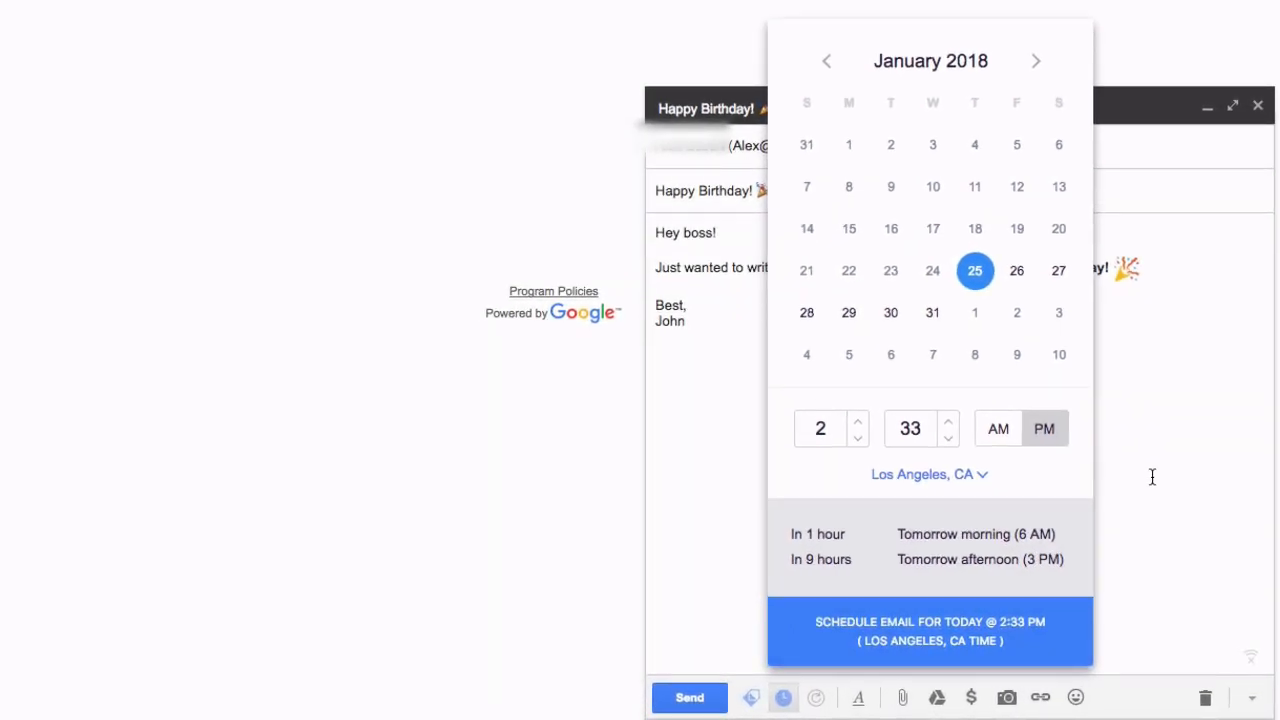
Step: Pick February 10, 2018 as the send date and 6 PM as the send hour
{"action": "left_click", "coordinate": [1036, 60]}
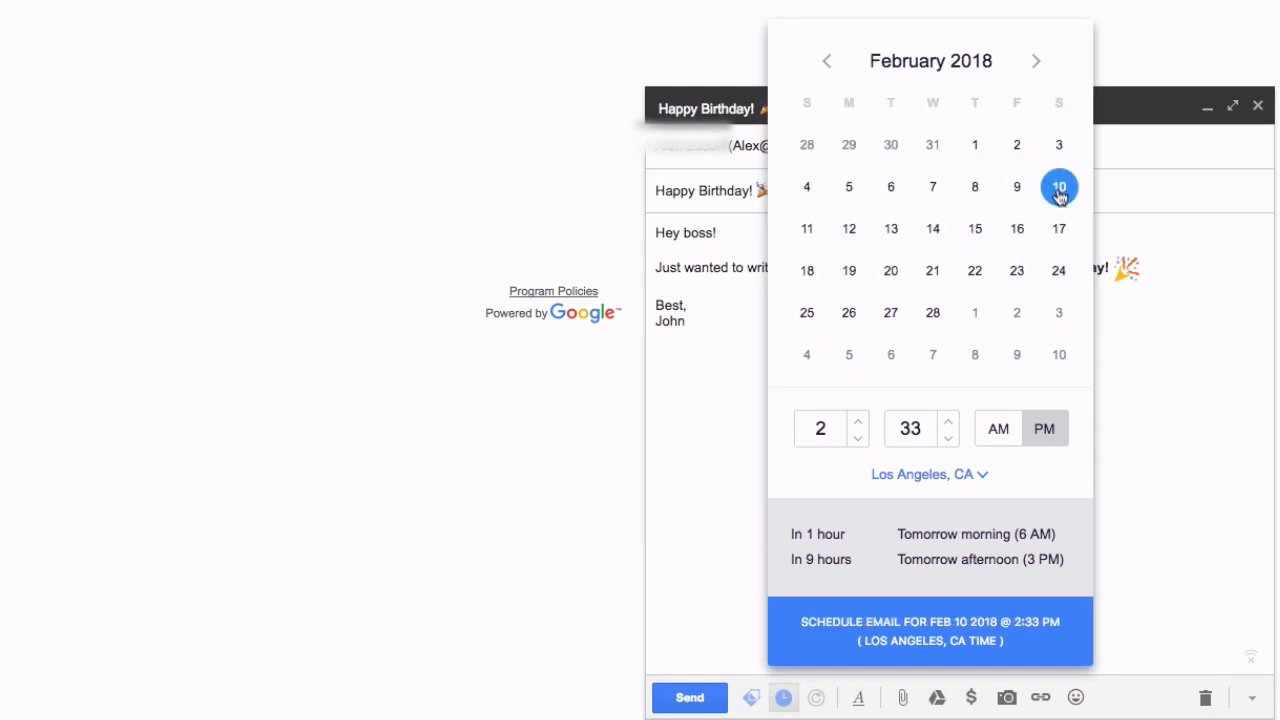
{"action": "mouse_move", "coordinate": [1148, 396]}
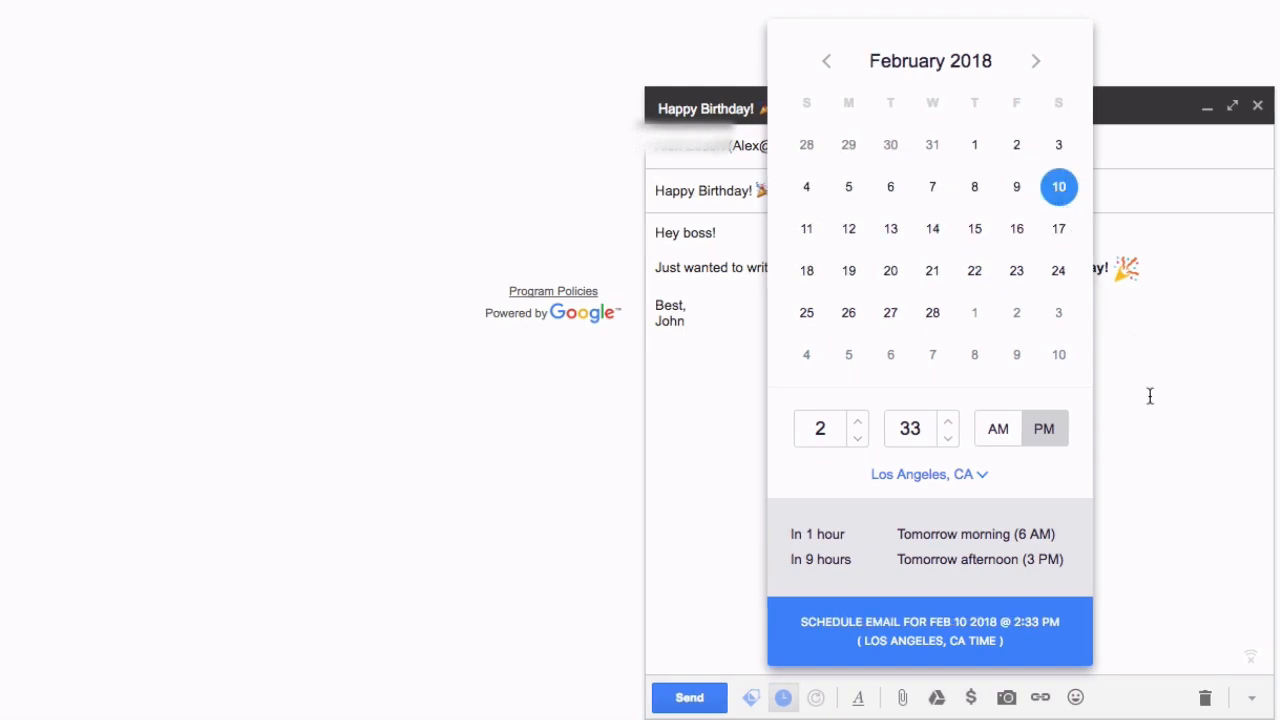
{"action": "left_click", "coordinate": [820, 428]}
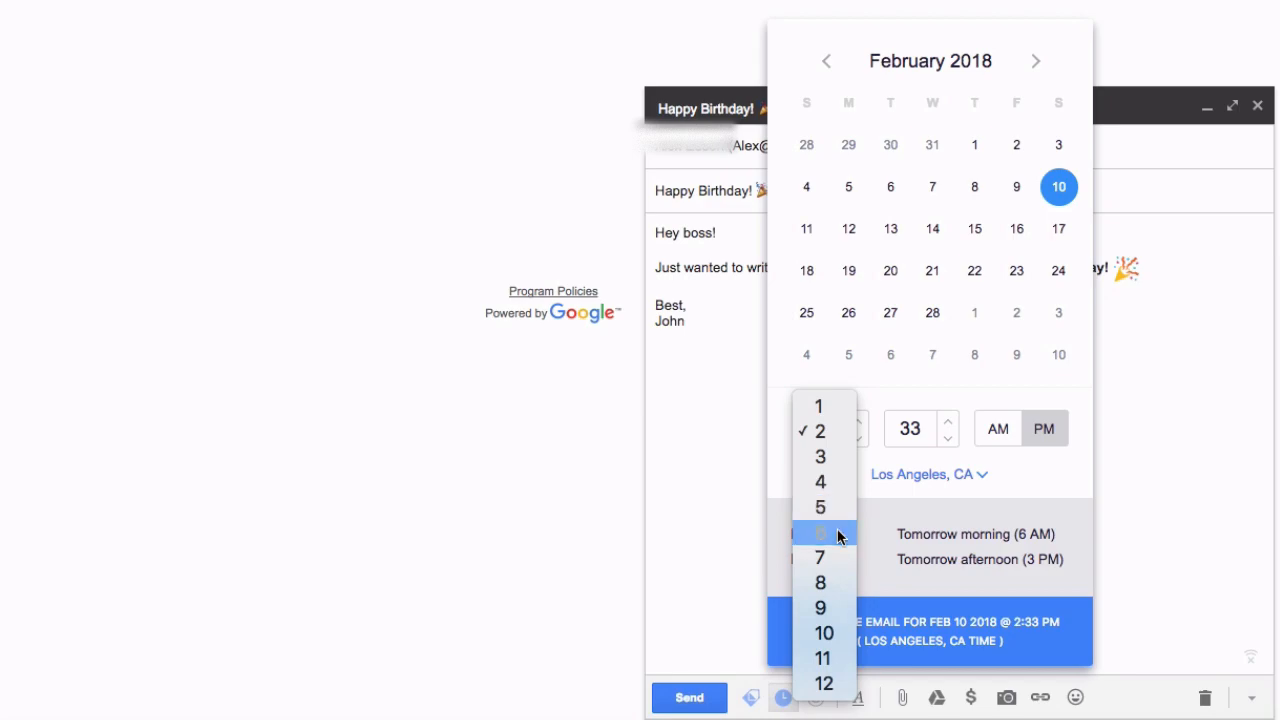
{"action": "left_click", "coordinate": [820, 532]}
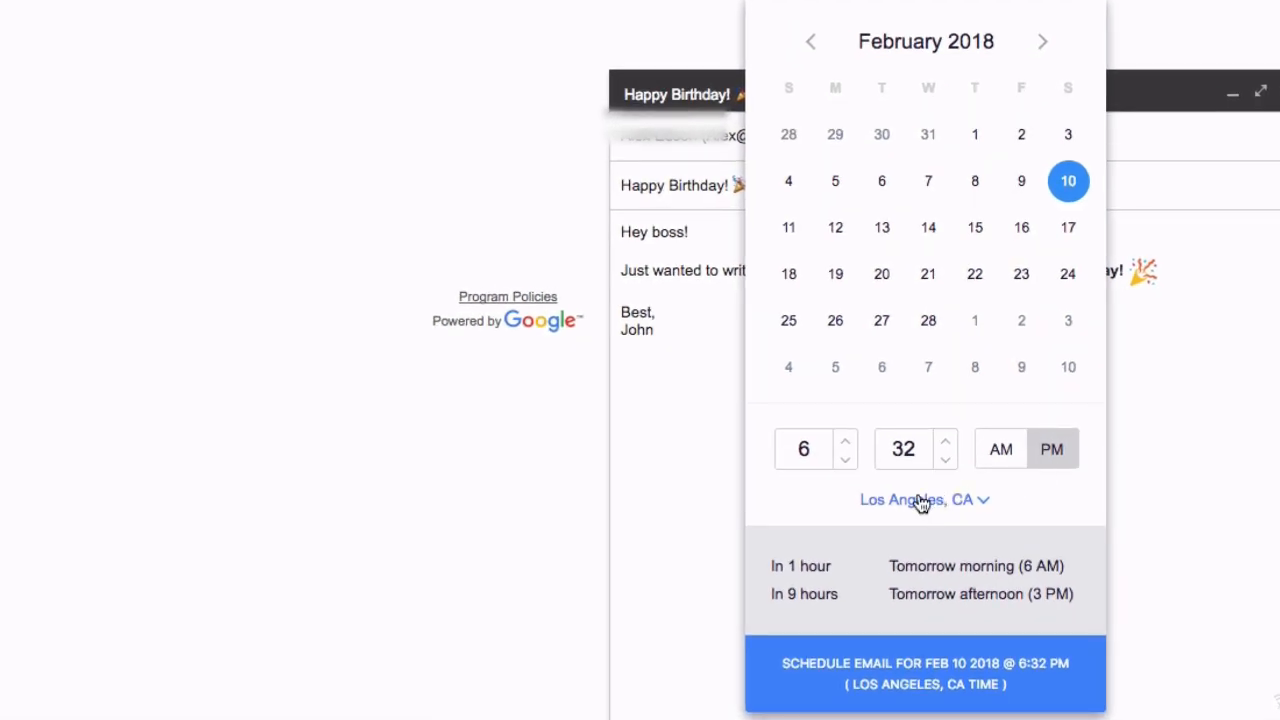
Step: Change the time zone from Los Angeles to GMT-05:00 New York, NY by searching 'New'
{"action": "left_click", "coordinate": [916, 500]}
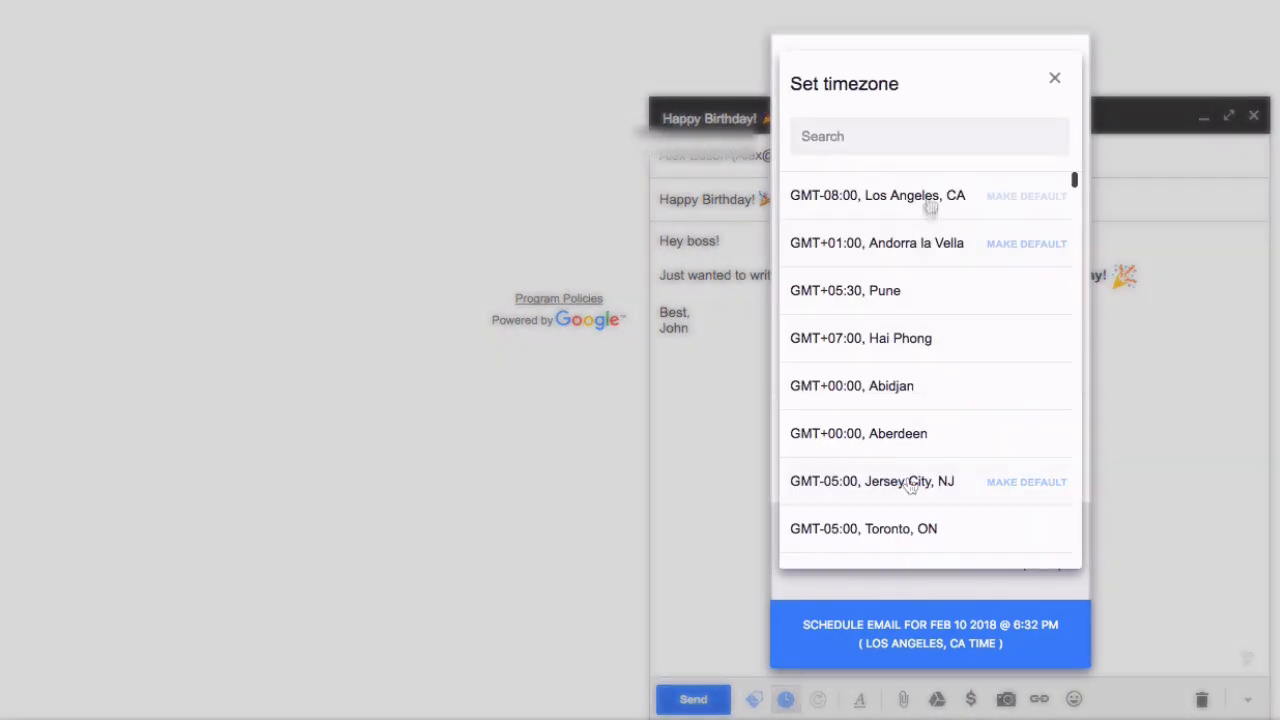
{"action": "type", "text": "New"}
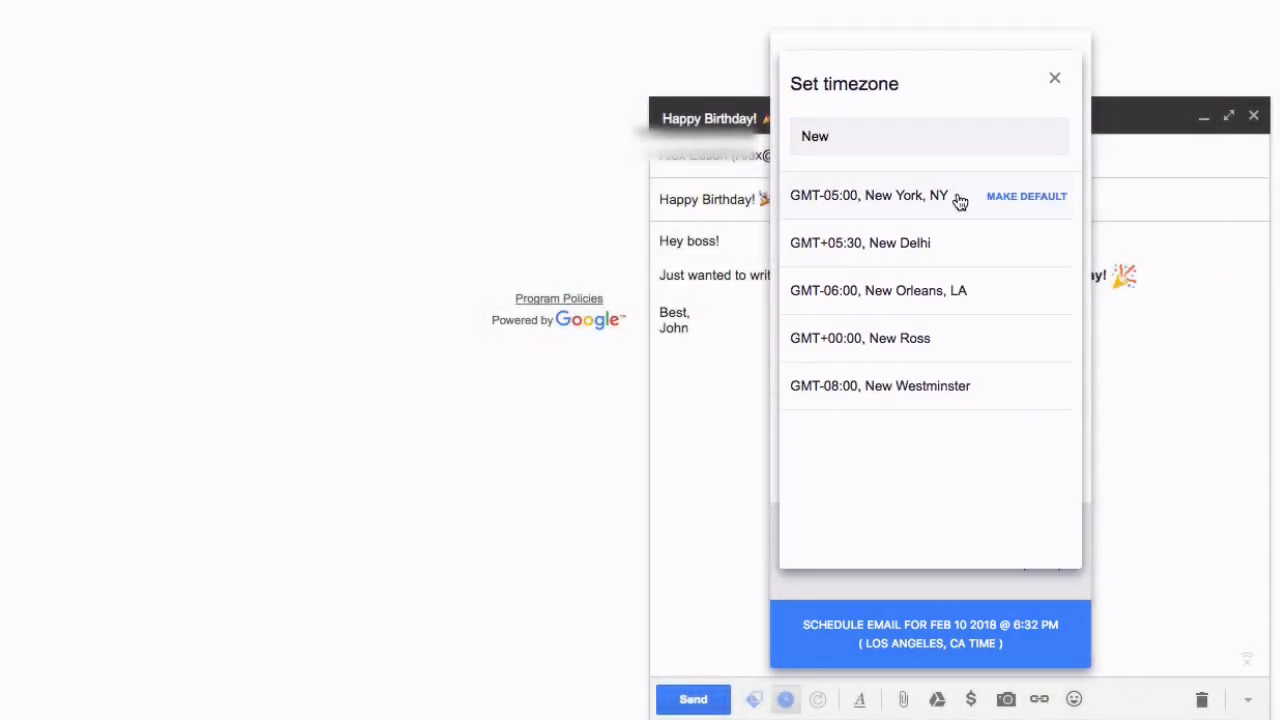
{"action": "left_click", "coordinate": [868, 196]}
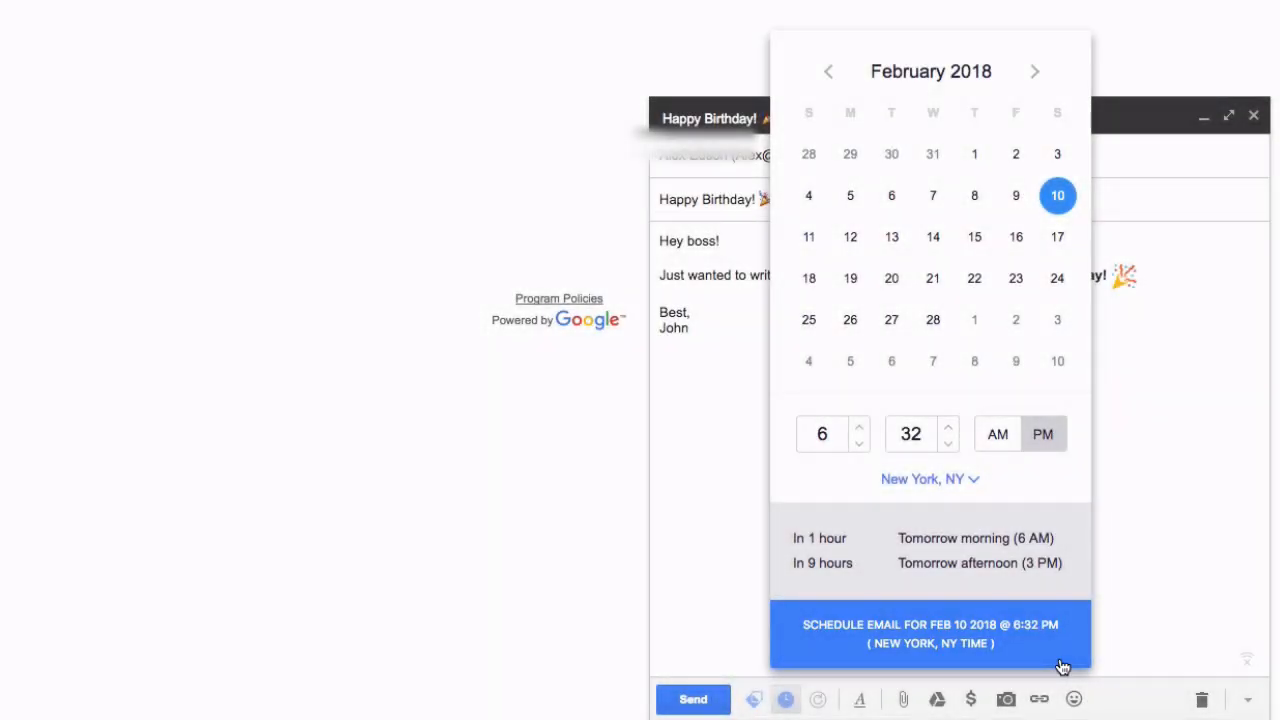
Step: Confirm scheduling for Feb 10 2018 @ 6:32 PM, then bring the scheduler back up
{"action": "left_click", "coordinate": [928, 632]}
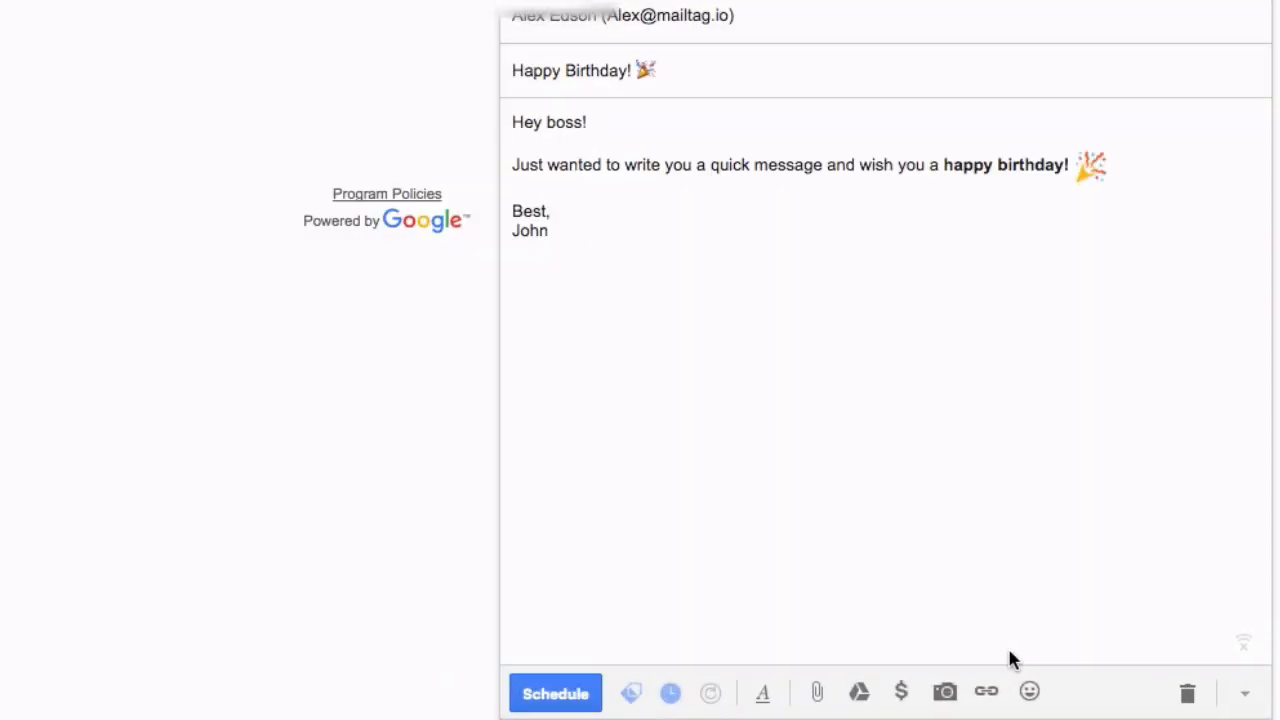
{"action": "mouse_move", "coordinate": [556, 692]}
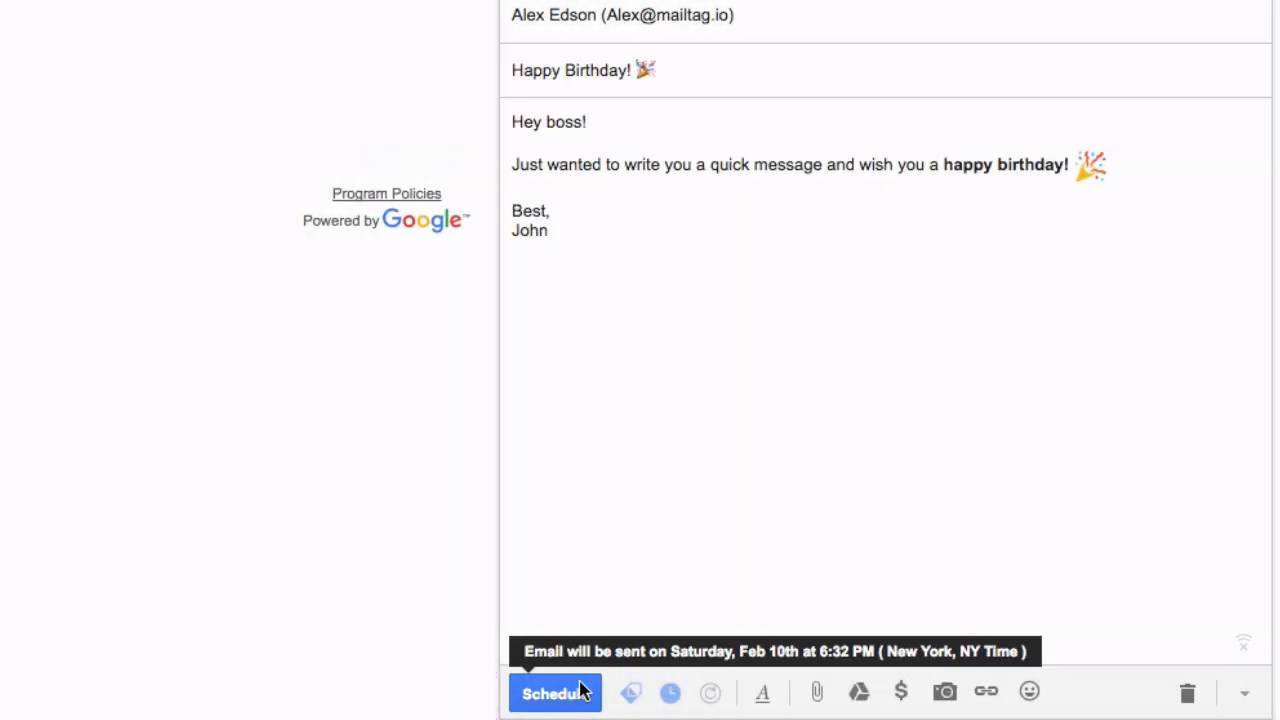
{"action": "left_click", "coordinate": [552, 692]}
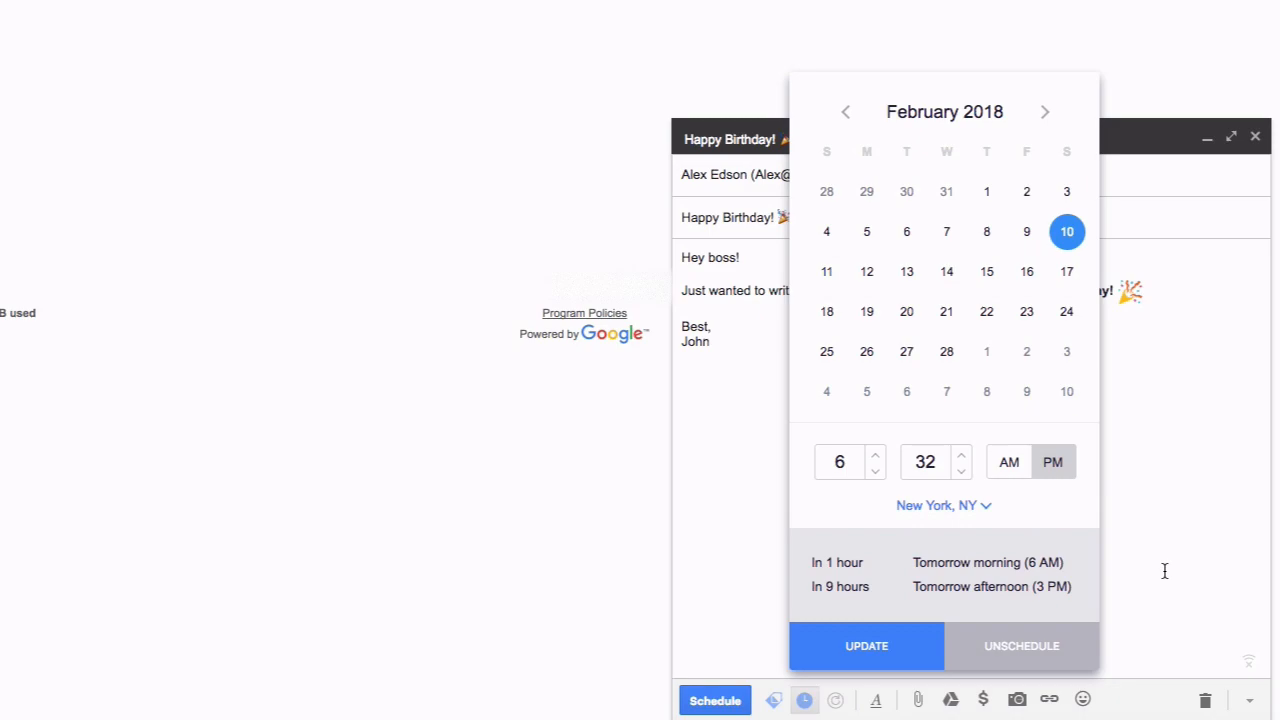
Step: Keep the schedule and save the email to Drafts with the blue Schedule button
{"action": "left_click", "coordinate": [1008, 460]}
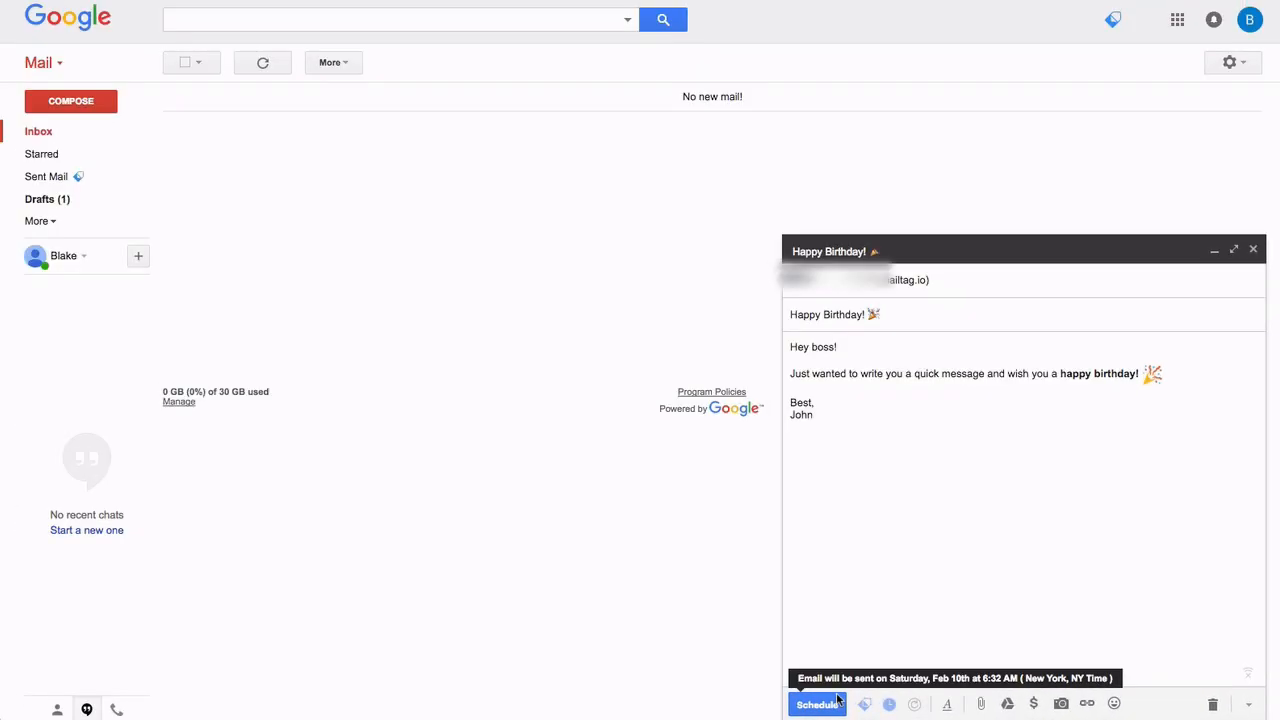
{"action": "left_click", "coordinate": [816, 704]}
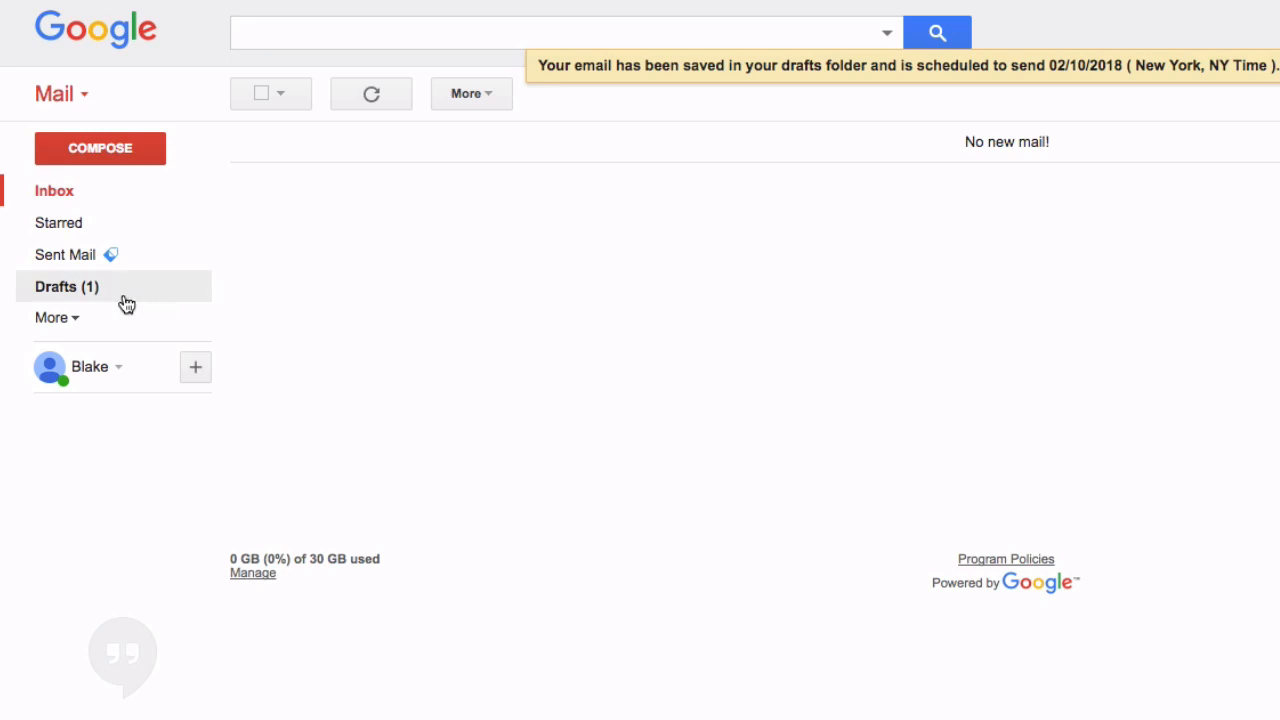
{"action": "left_click", "coordinate": [68, 288]}
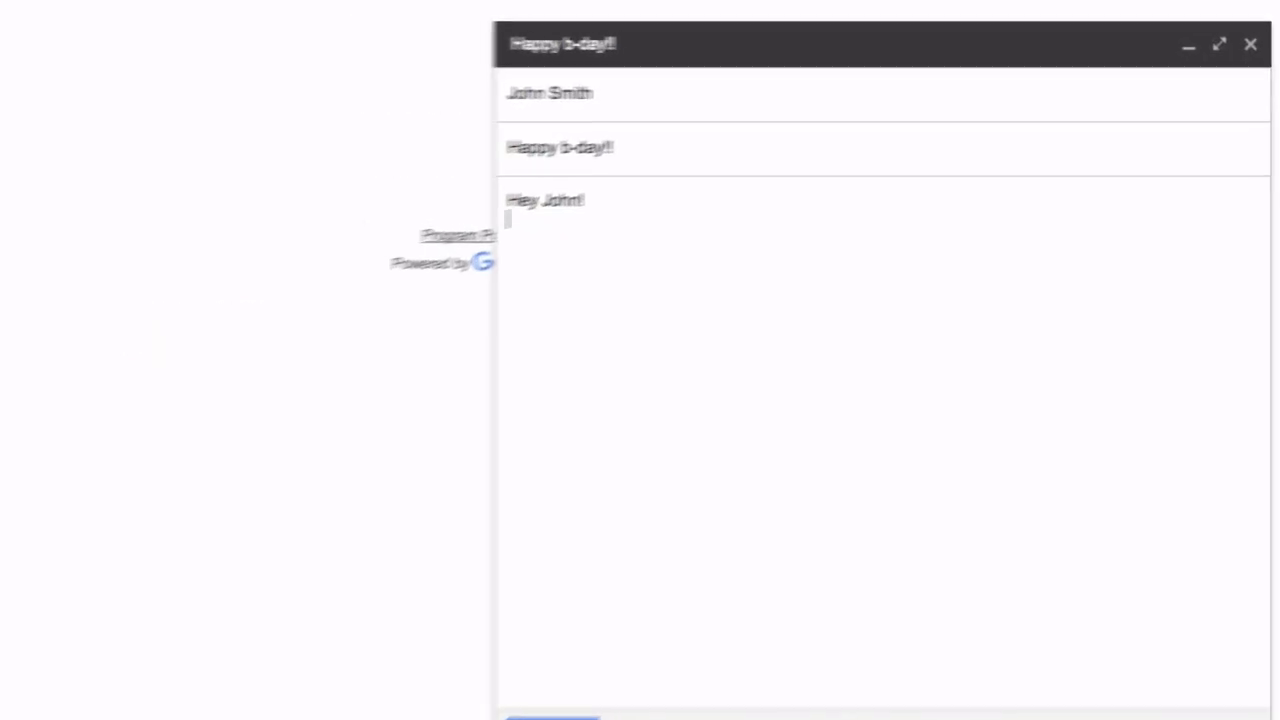
Step: Write 'Just wanted to write you and wish you a happy bday!!! See you at the party tonight', then start scheduling a new message
{"action": "type", "text": "Just wanted to write you and wish you a"}
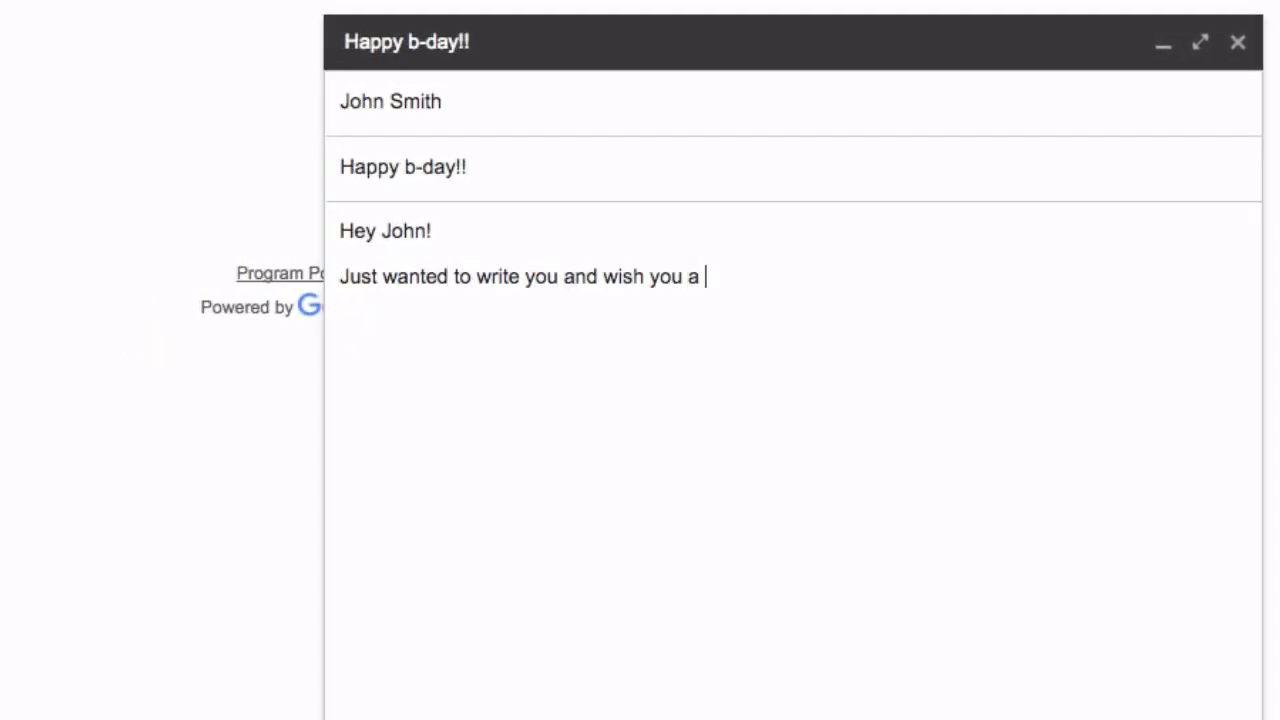
{"action": "type", "text": "happy bday!!!"}
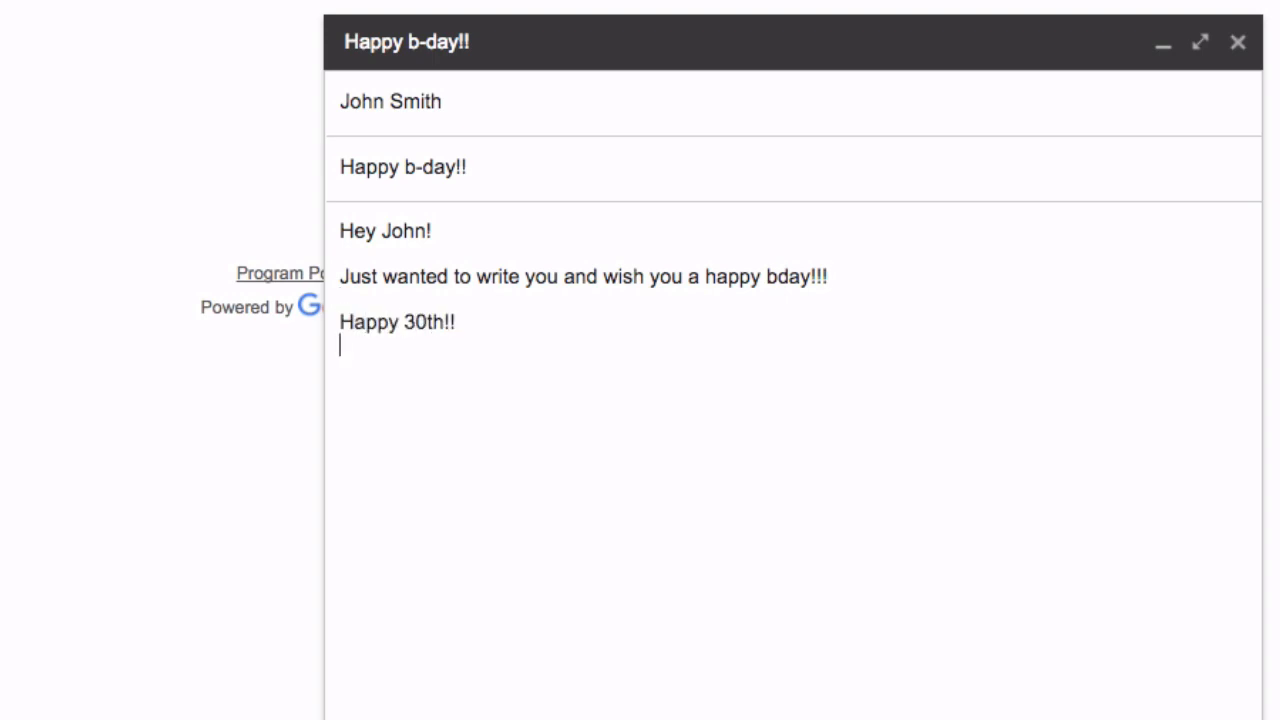
{"action": "type", "text": "See you at the party tonight"}
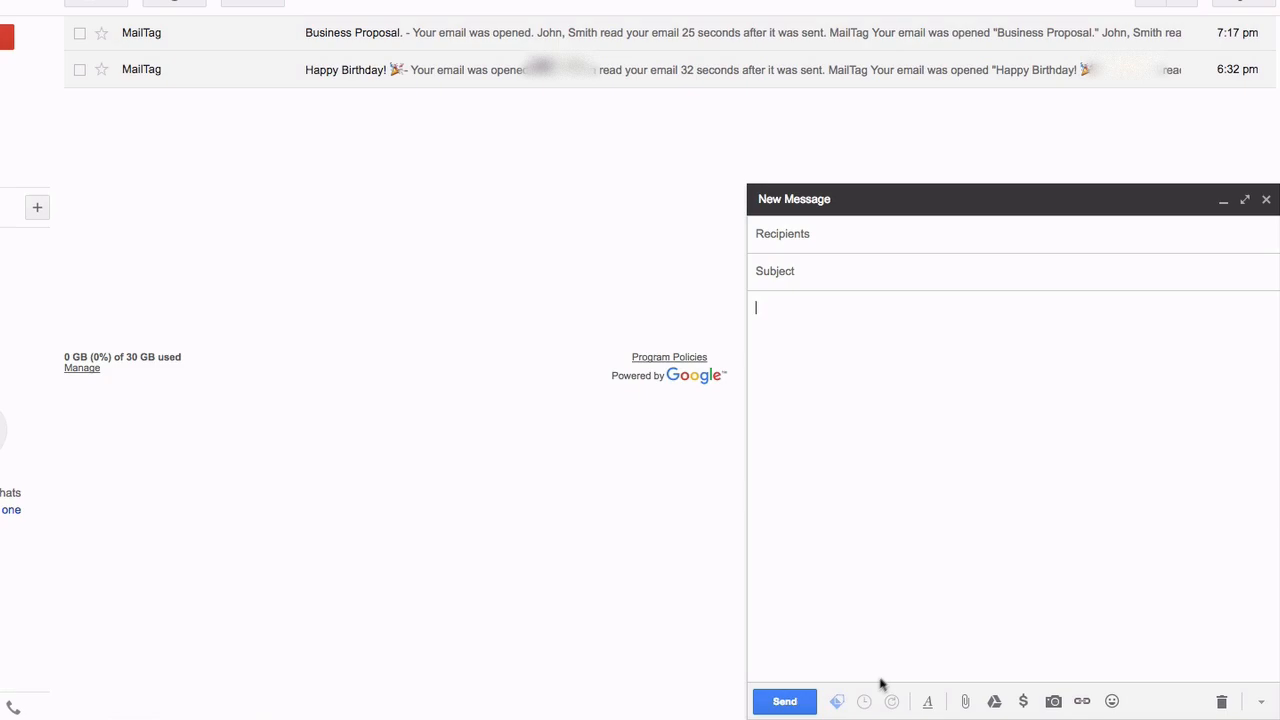
{"action": "left_click", "coordinate": [864, 700]}
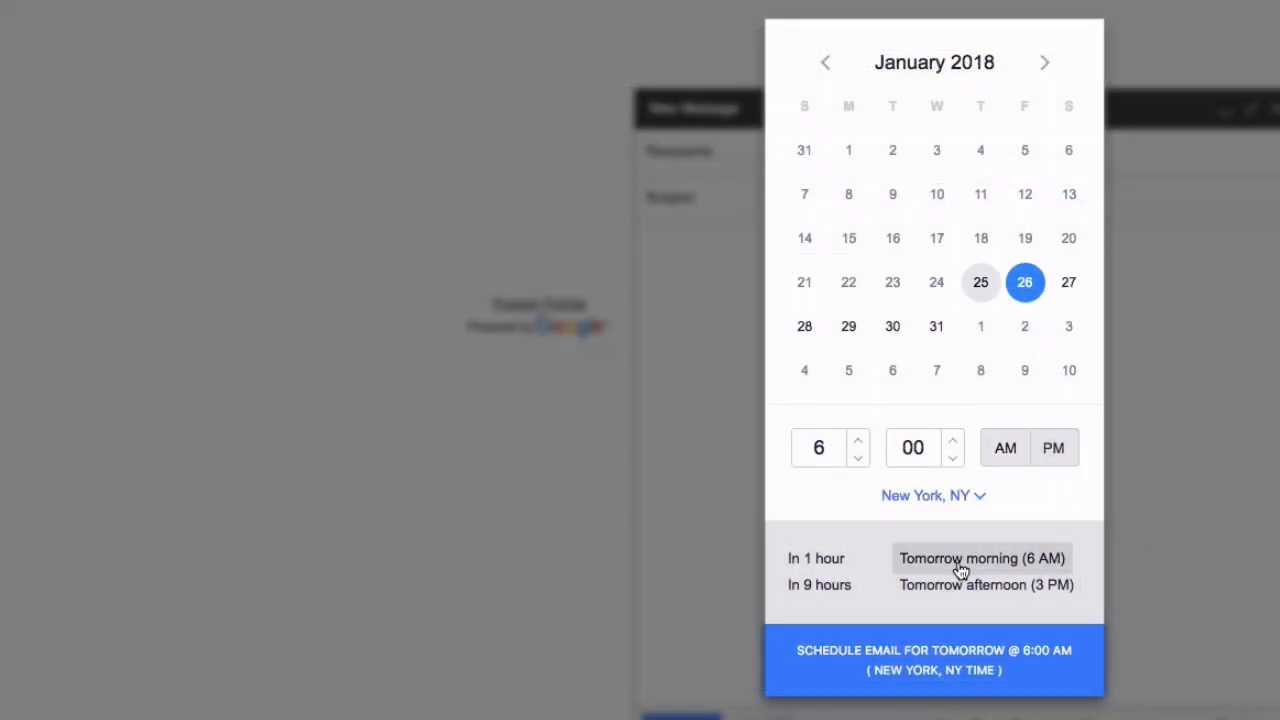